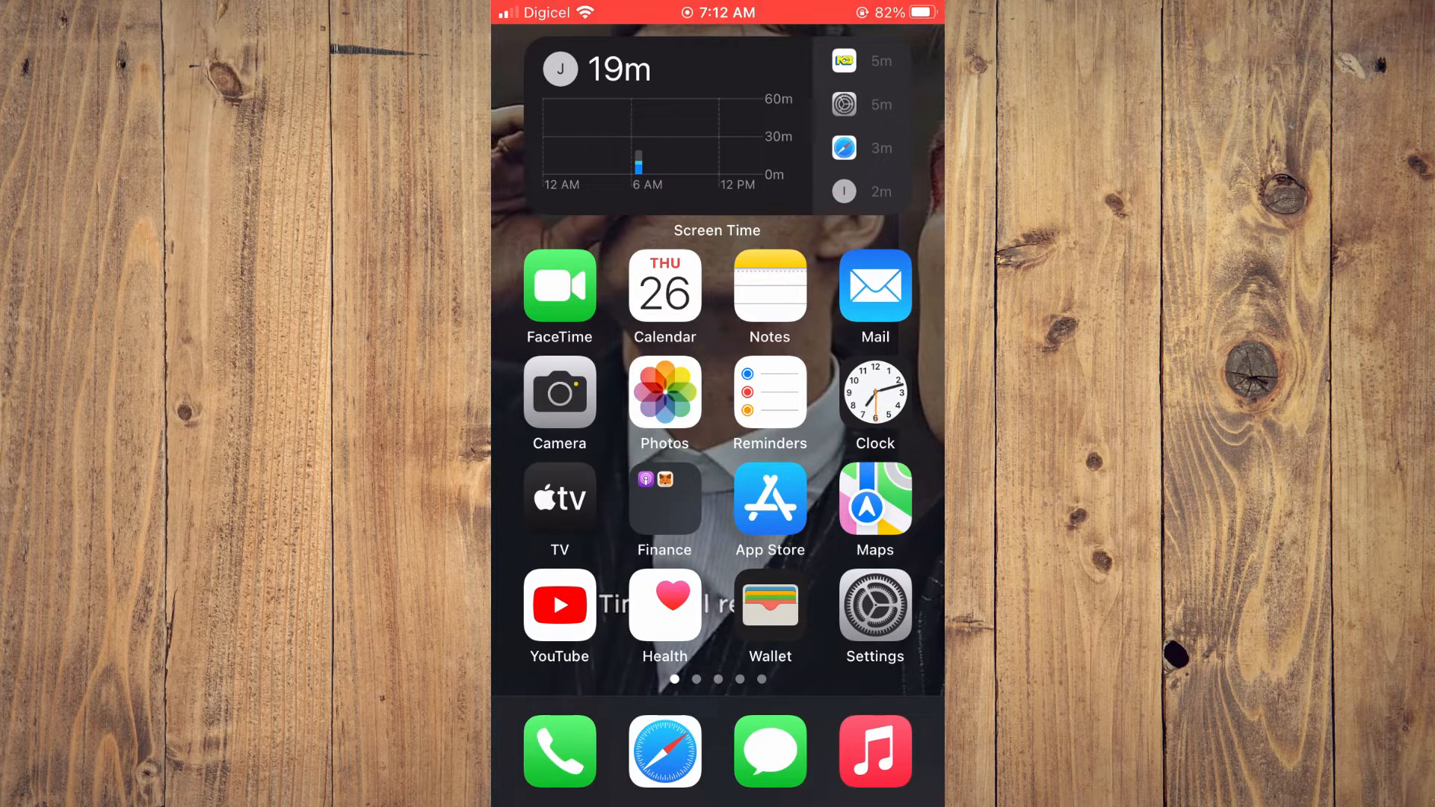
Launch Settings from the home screen to reach its main list.
{"action": "left_click", "coordinate": [873, 606]}
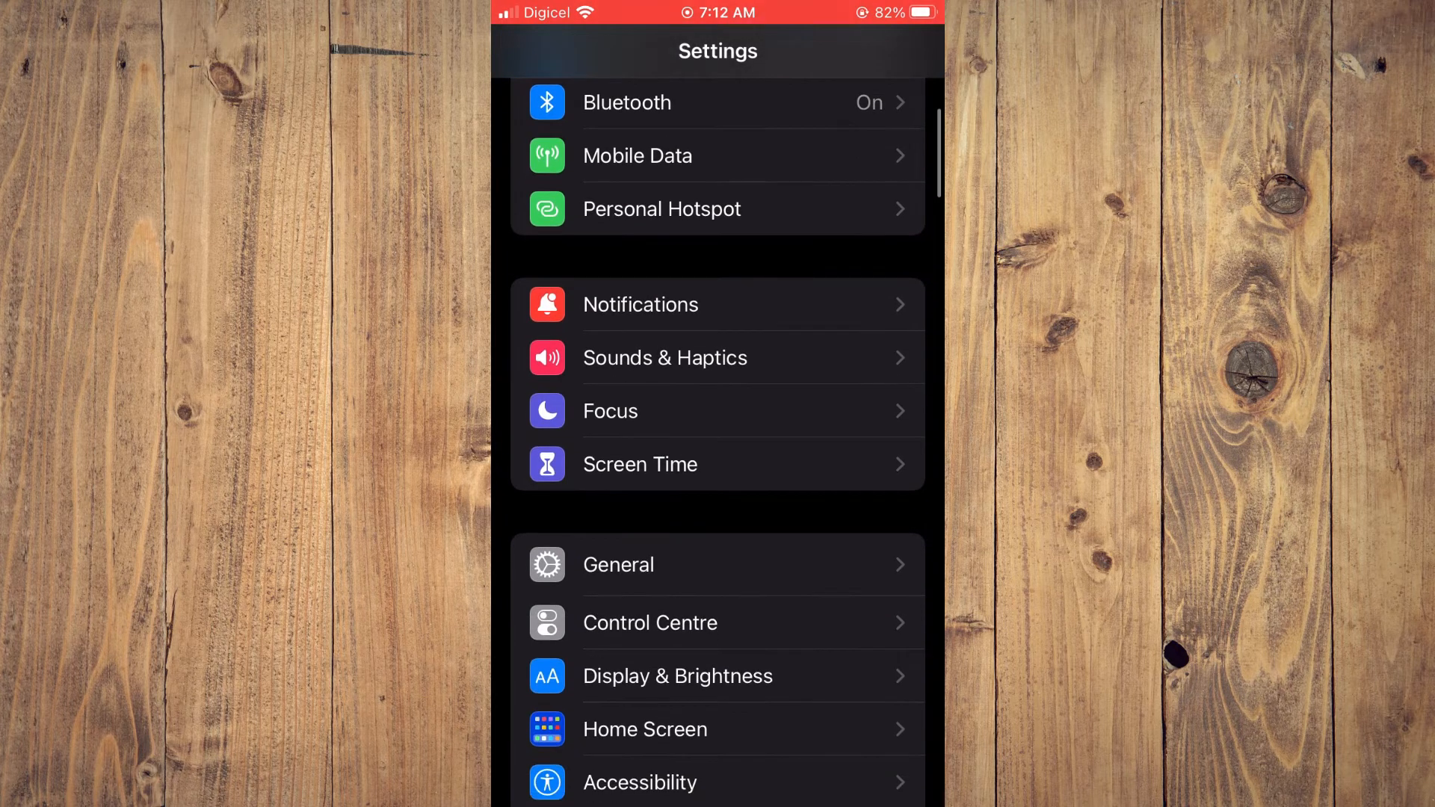
Navigate into General and down to the Transfer or Reset iPhone page.
{"action": "left_click", "coordinate": [618, 565]}
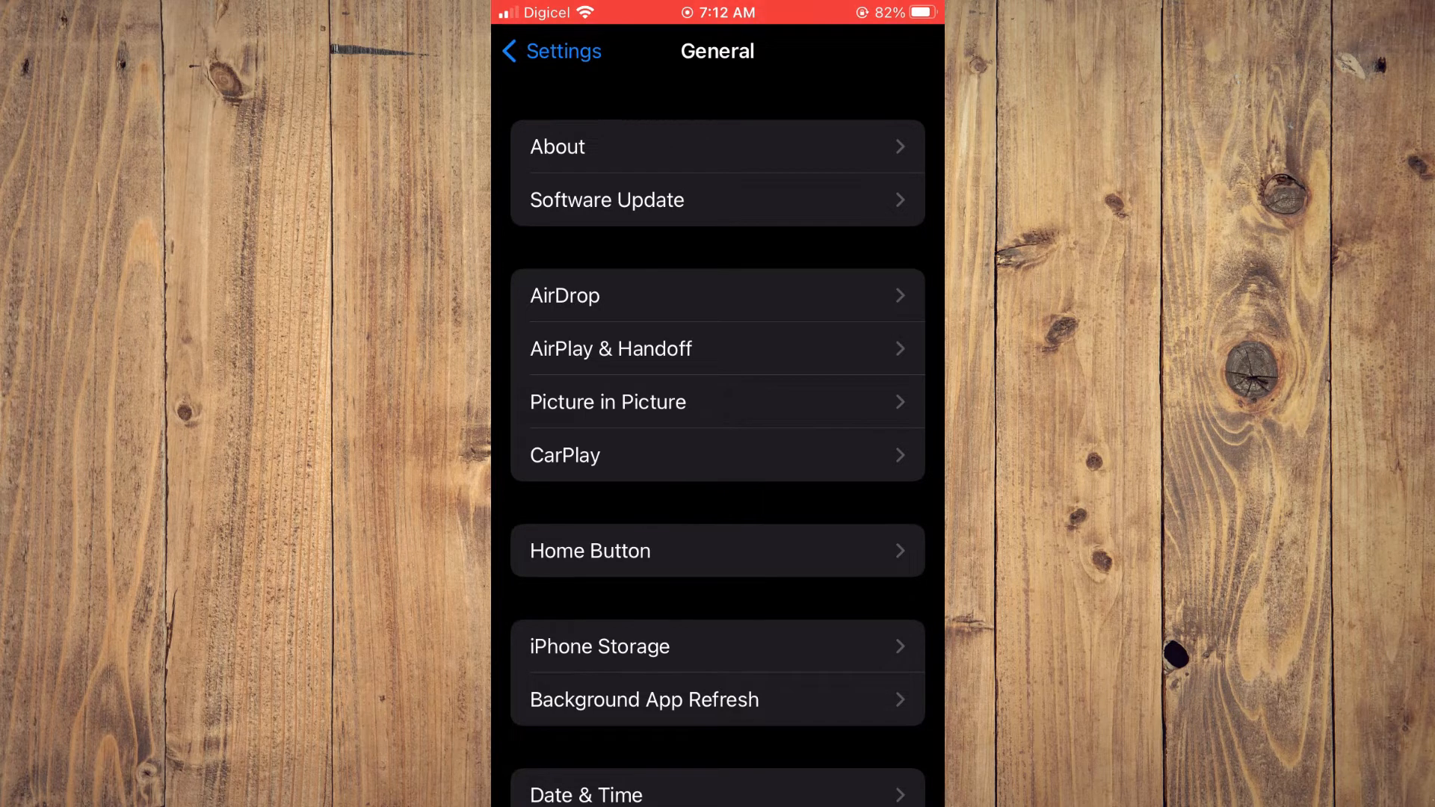
{"action": "scroll", "scroll_direction": "down", "scroll_amount": 3}
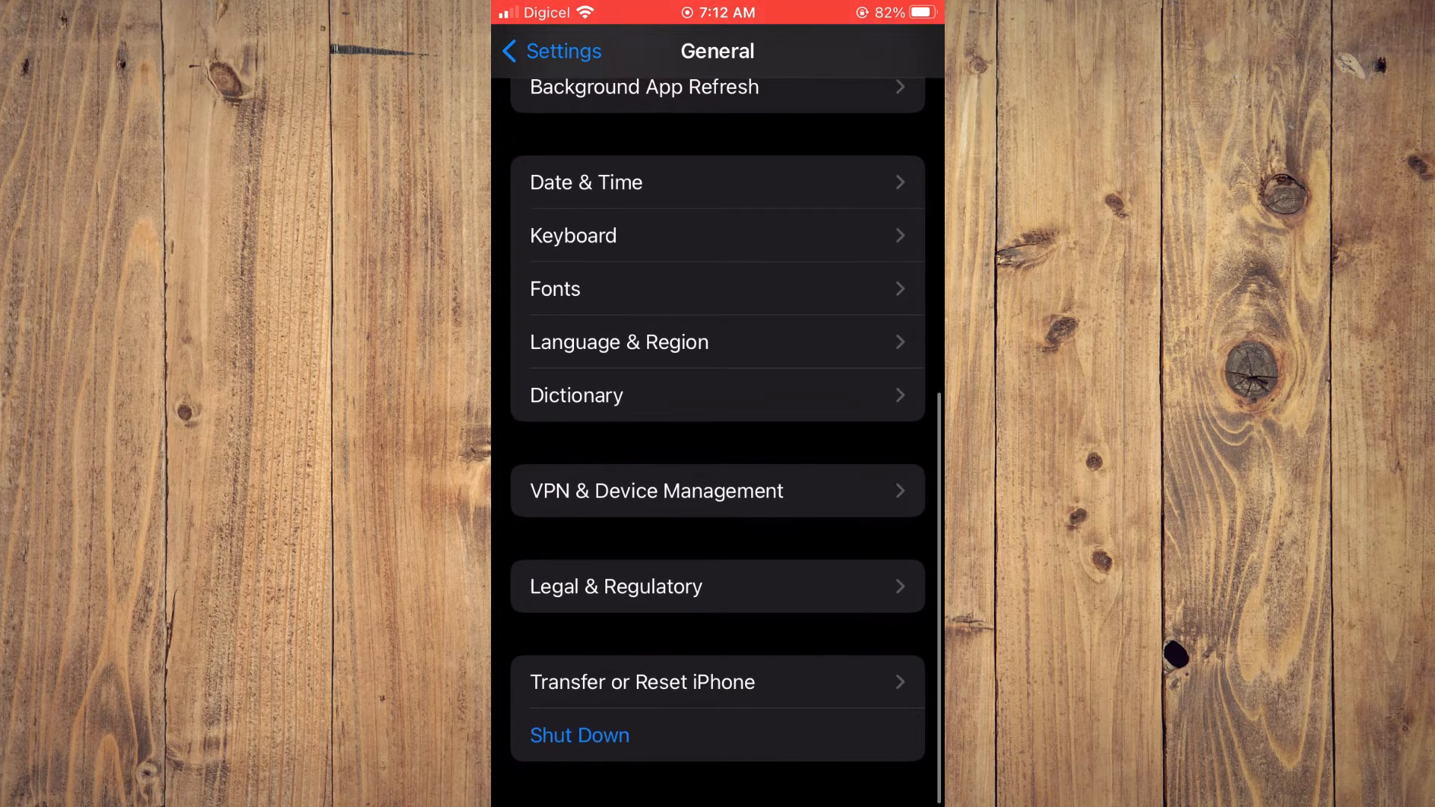
{"action": "left_click", "coordinate": [643, 682]}
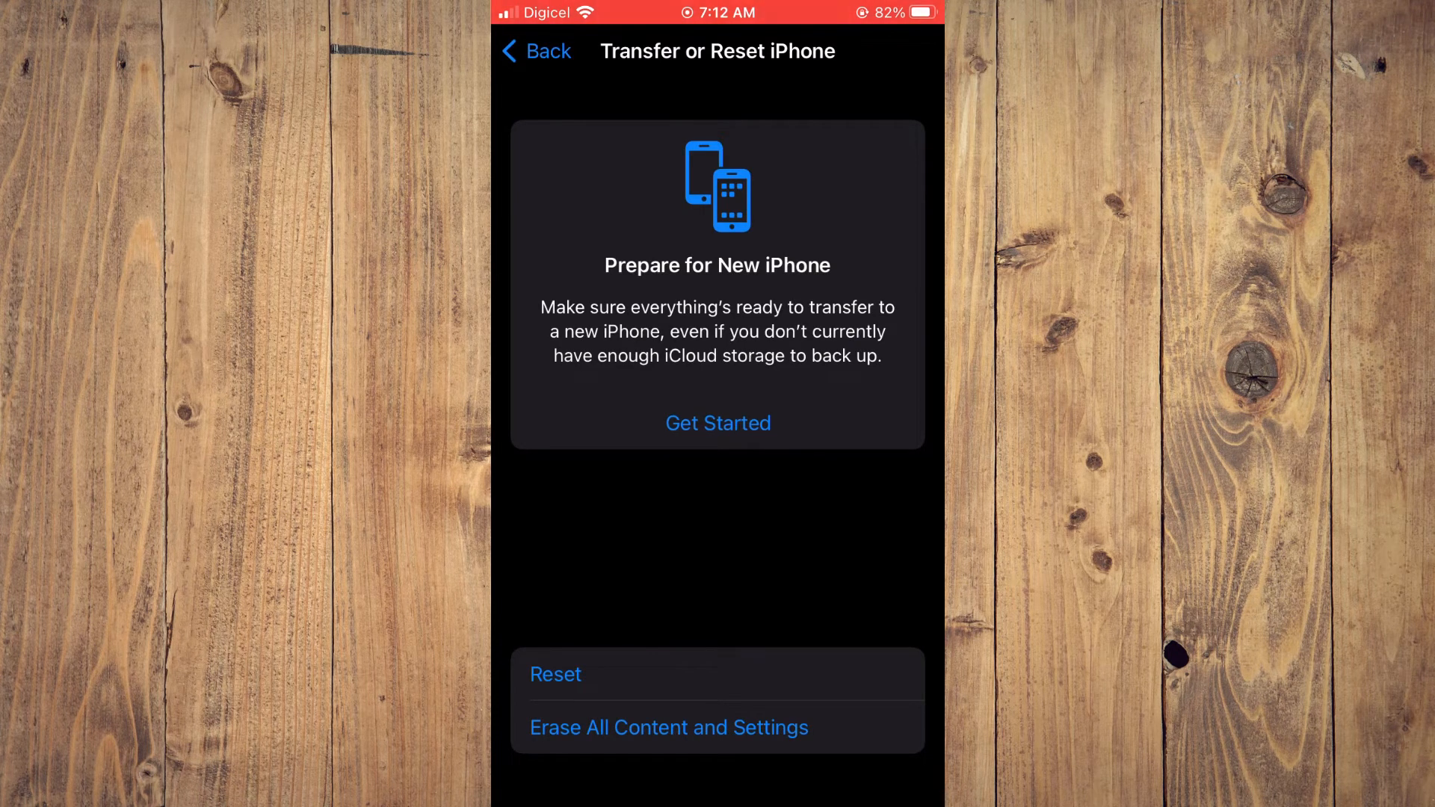
View the Reset action sheet choices and cancel without resetting anything.
{"action": "left_click", "coordinate": [555, 674]}
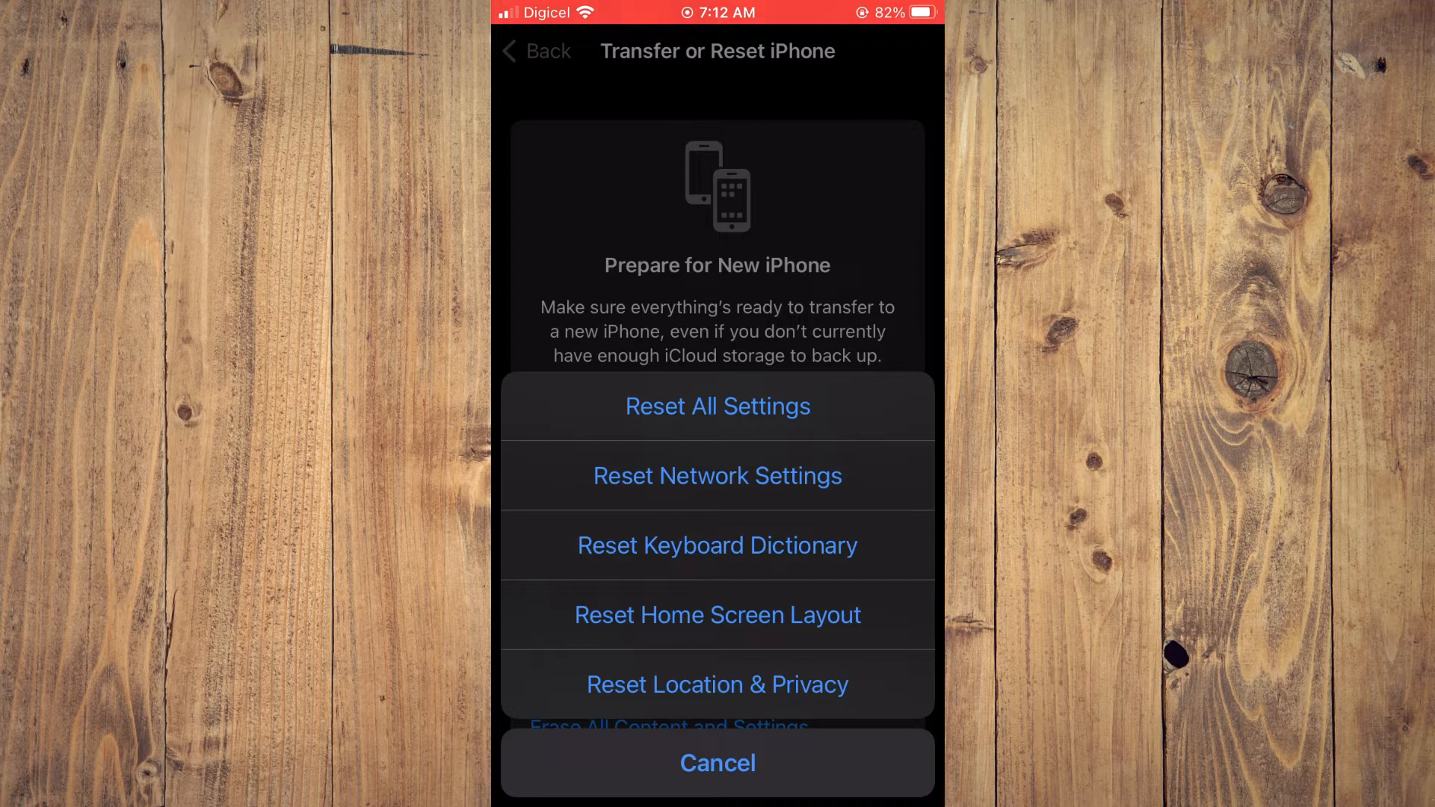
{"action": "left_click", "coordinate": [718, 762]}
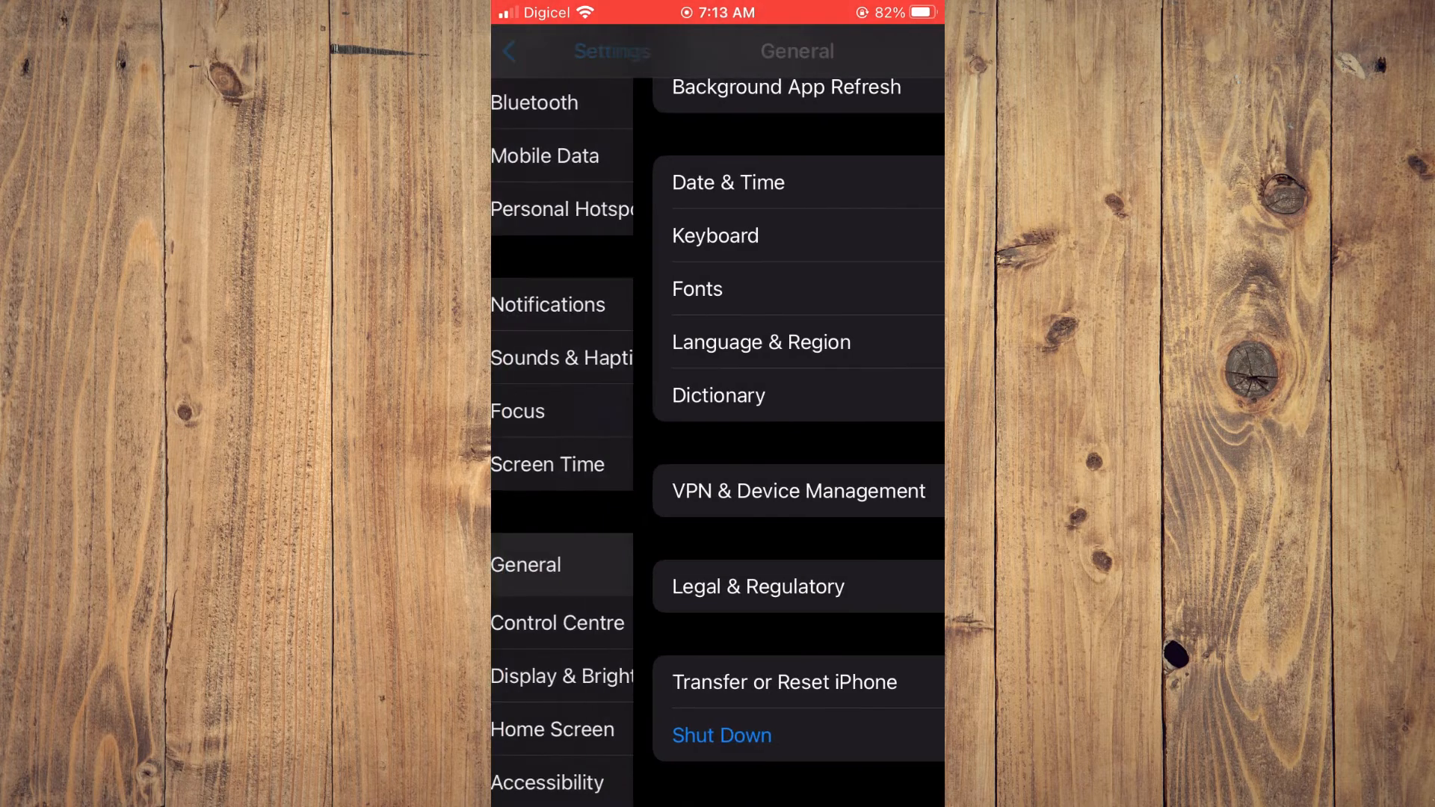
Return to the main Settings list and reopen General, showing About and Software Update.
{"action": "left_click", "coordinate": [508, 51]}
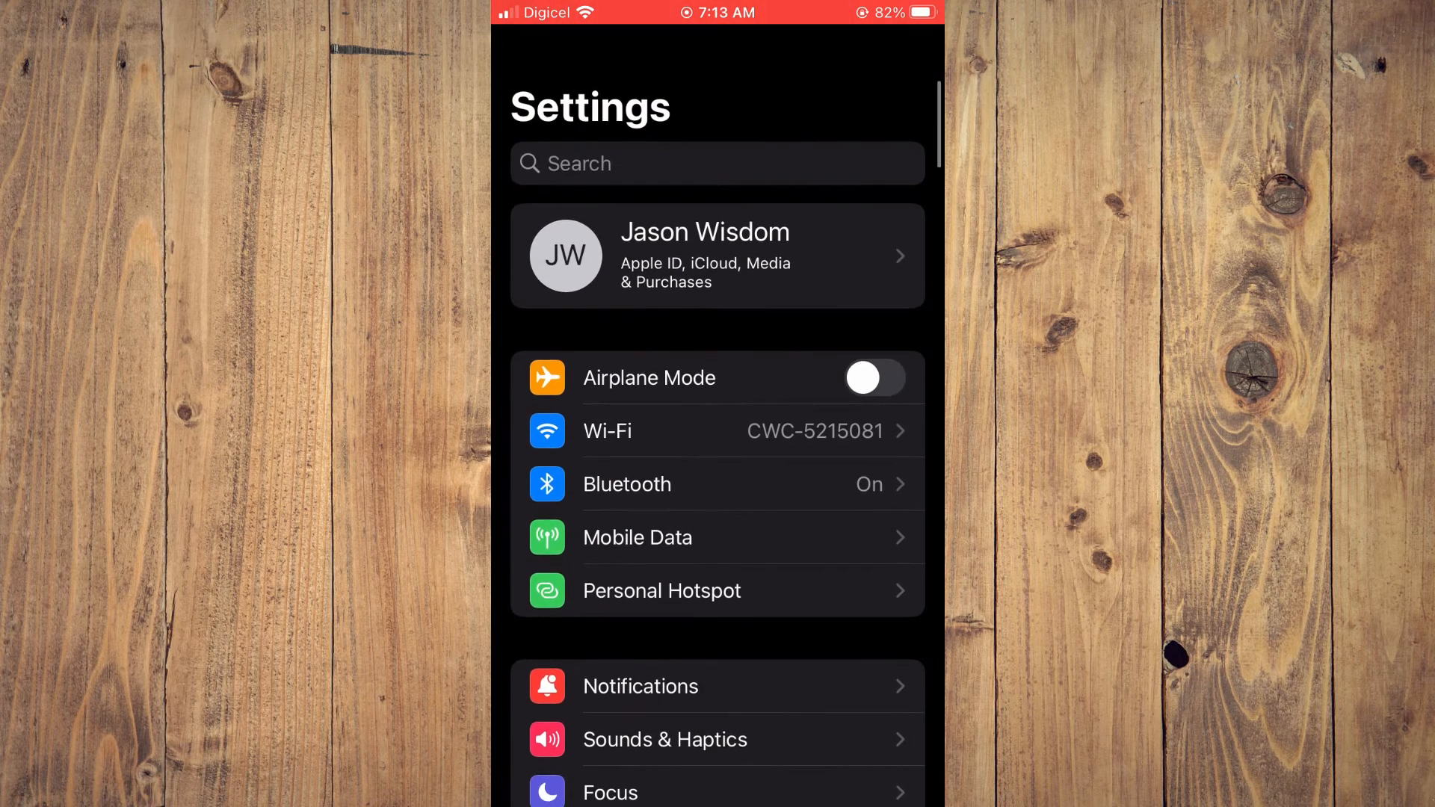
{"action": "scroll", "scroll_direction": "down", "scroll_amount": 3}
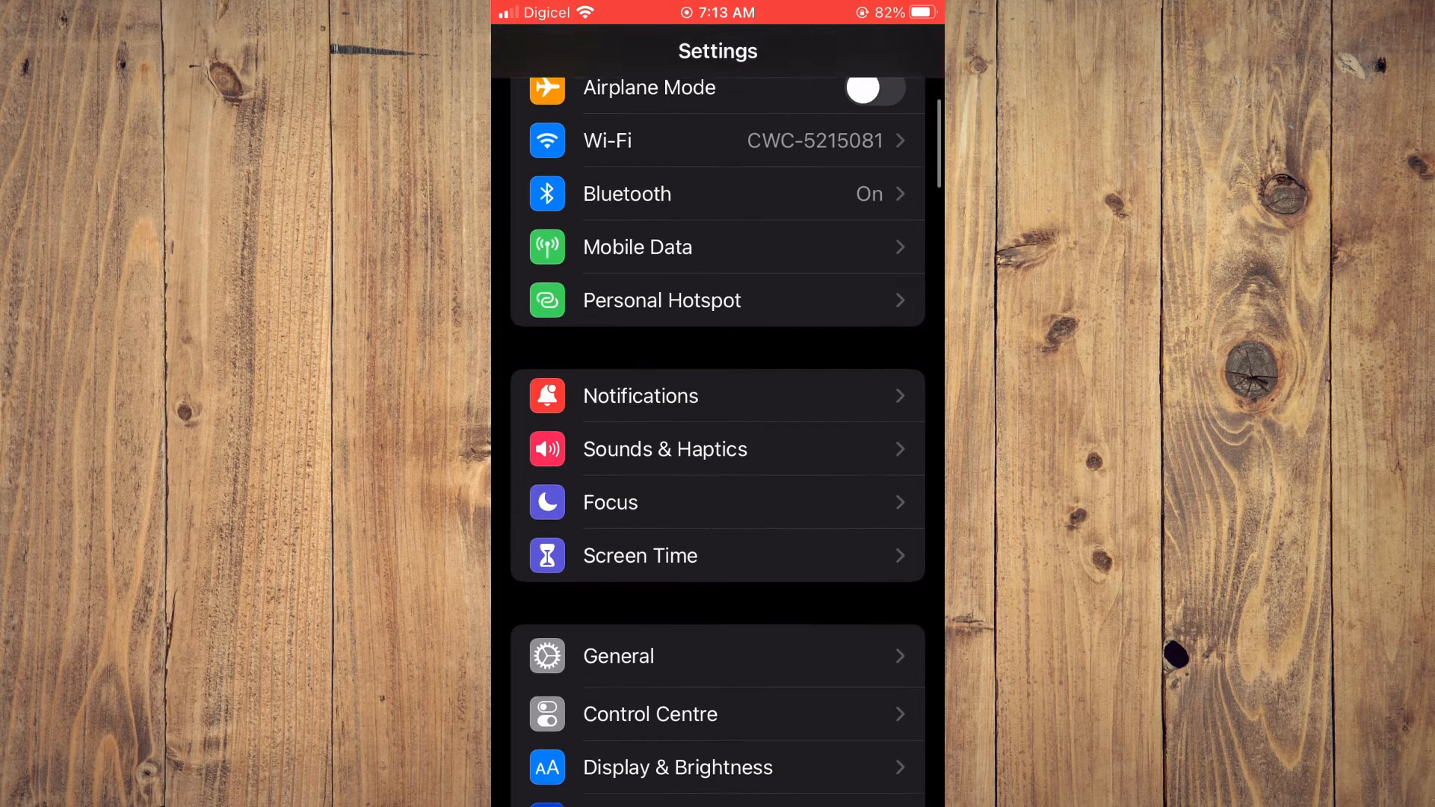
{"action": "left_click", "coordinate": [617, 655]}
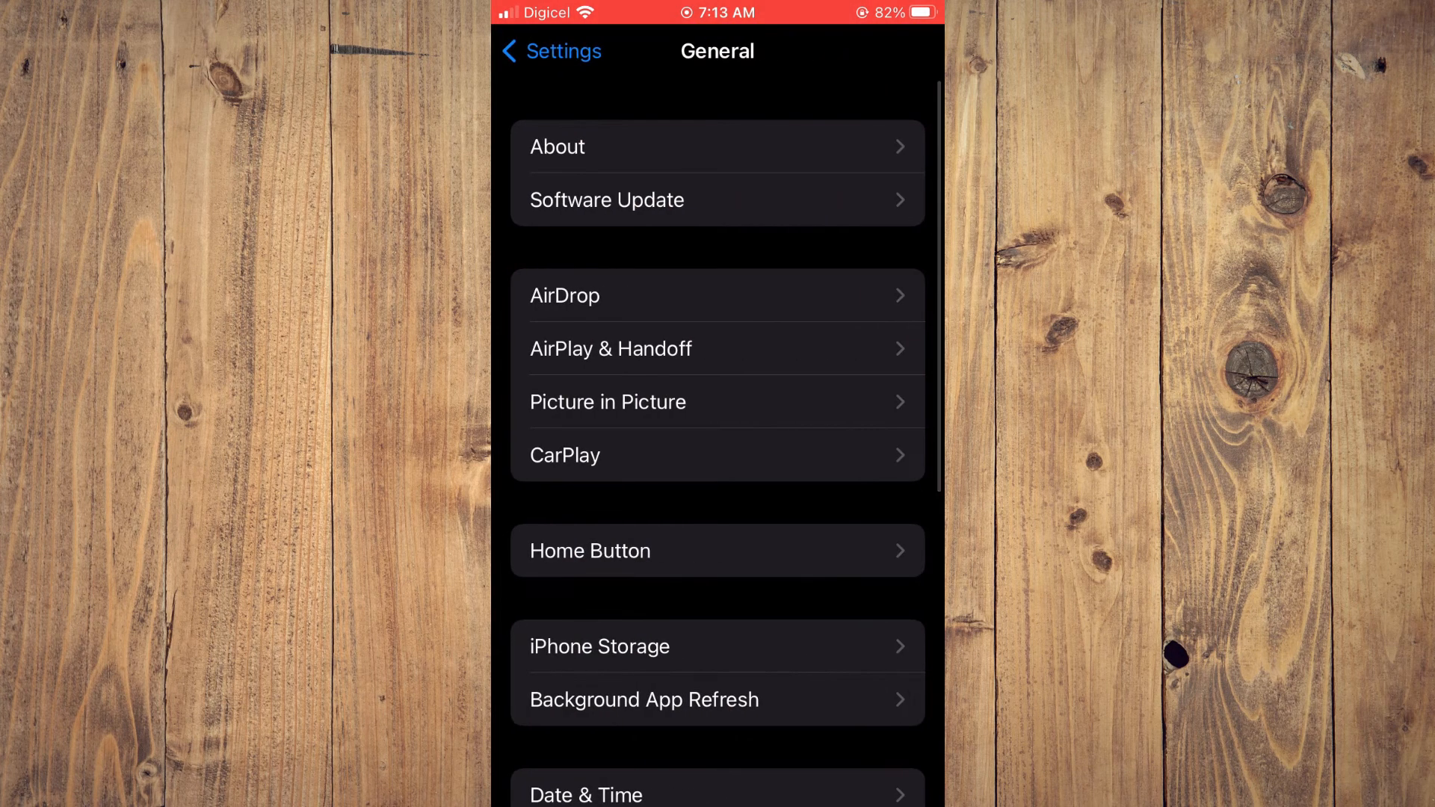